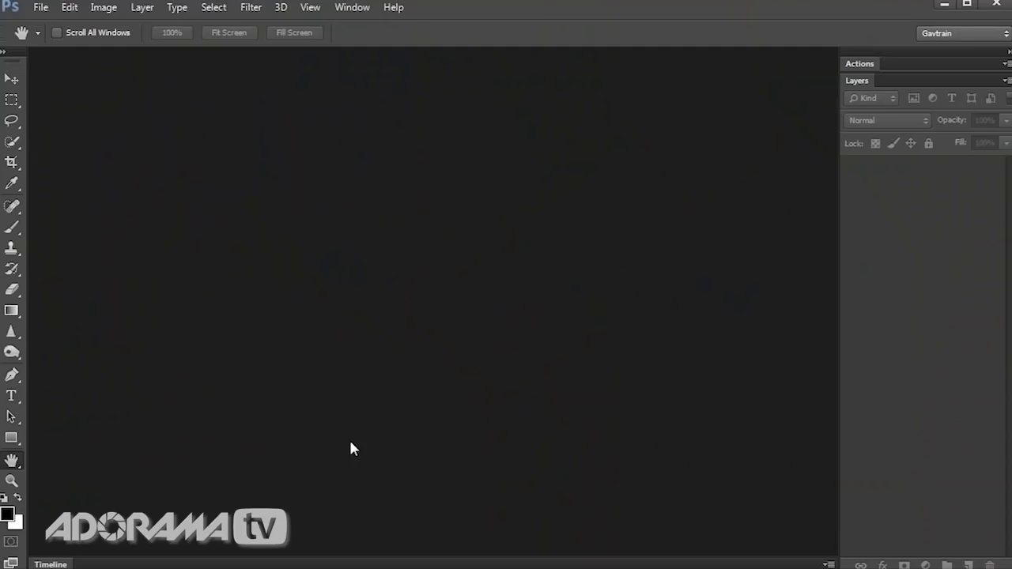
mouse_move(40, 7)
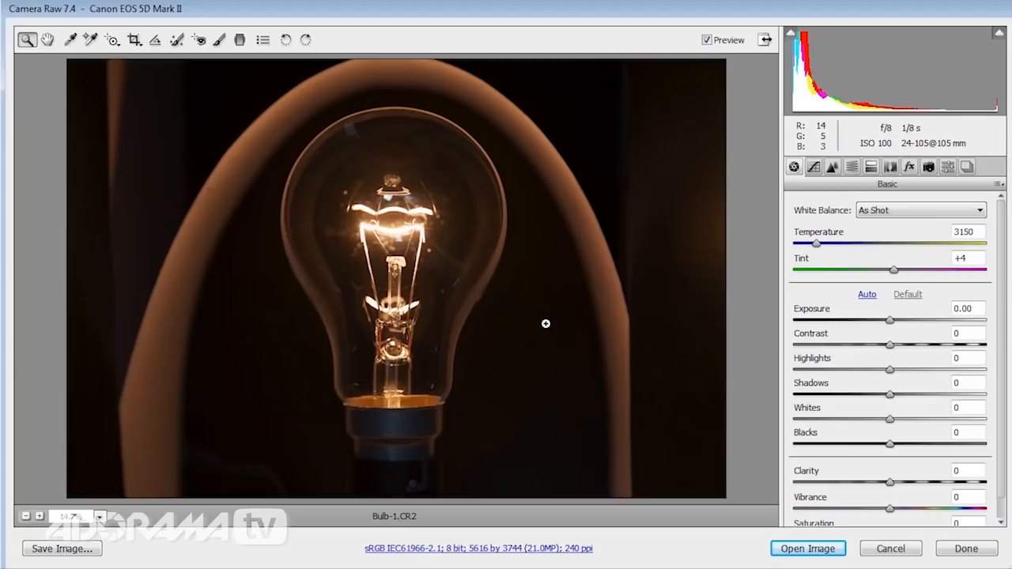
mouse_move(803, 461)
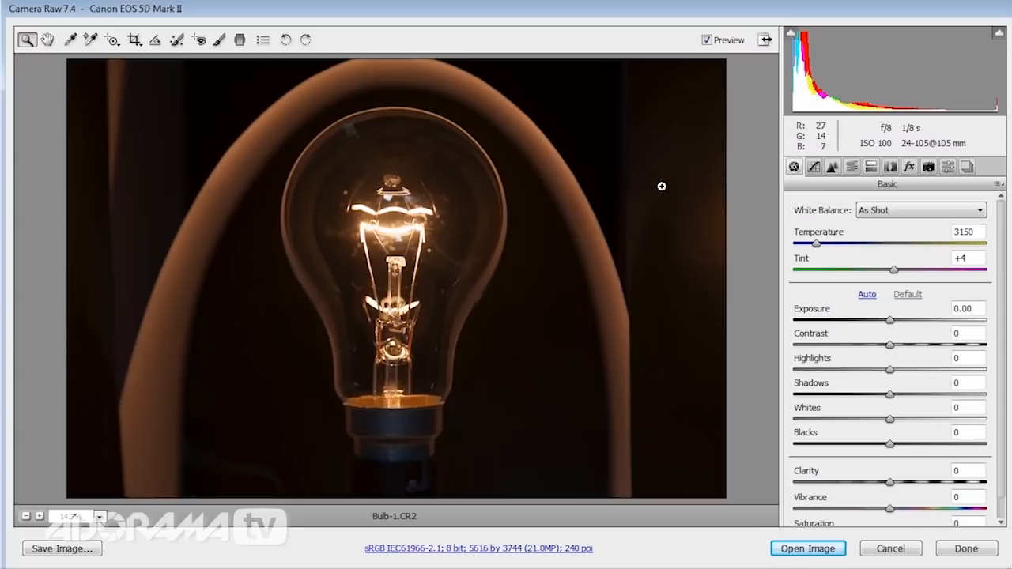
Drag the Camera Raw Temperature slider down to about 2650 to cool the bulb photo
drag(814, 244, 808, 244)
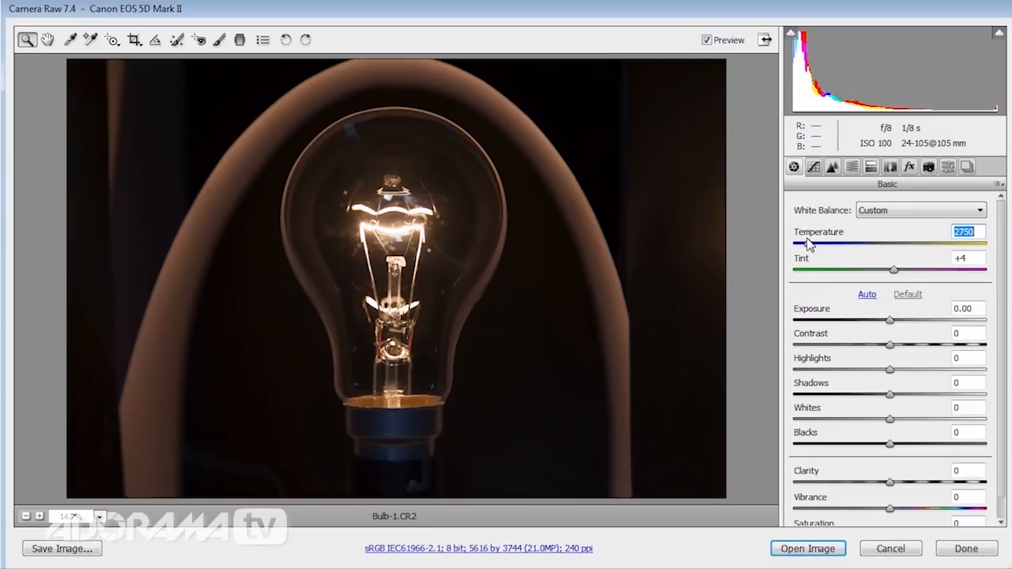
drag(808, 243, 807, 244)
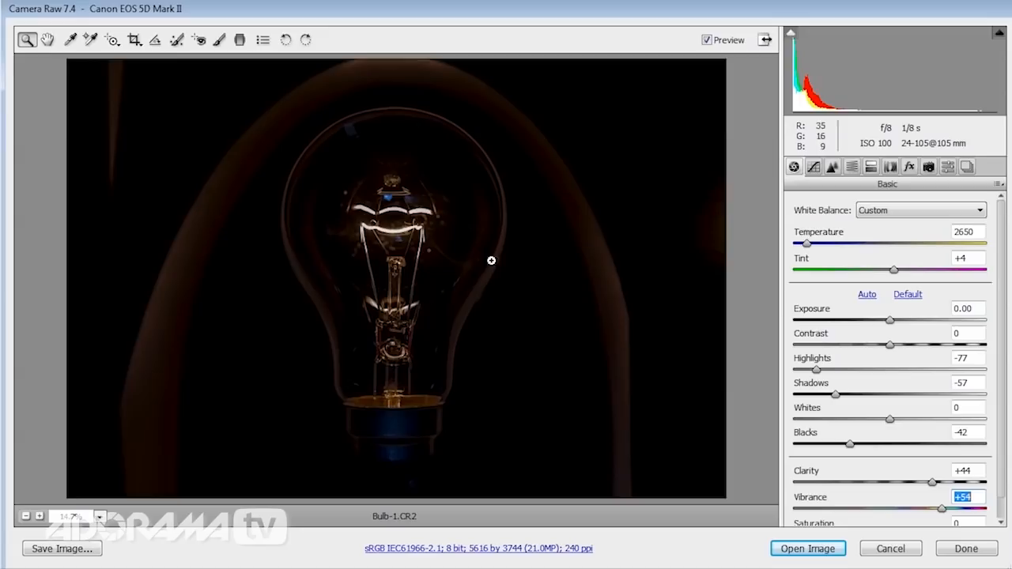
mouse_move(594, 307)
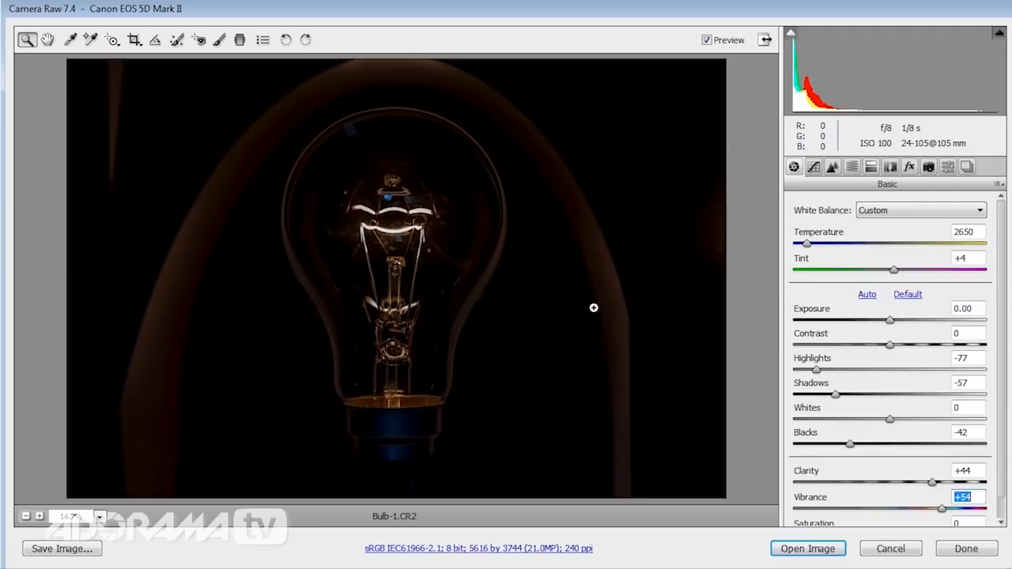
Select the Adjustment Brush and raise exposure to brighten the filament
click(219, 39)
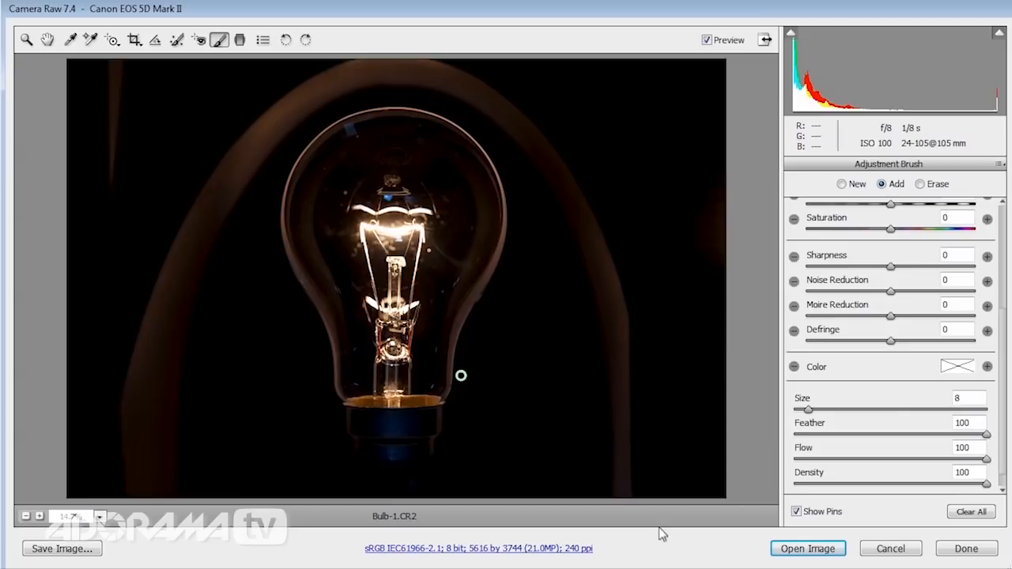
scroll(up, 3)
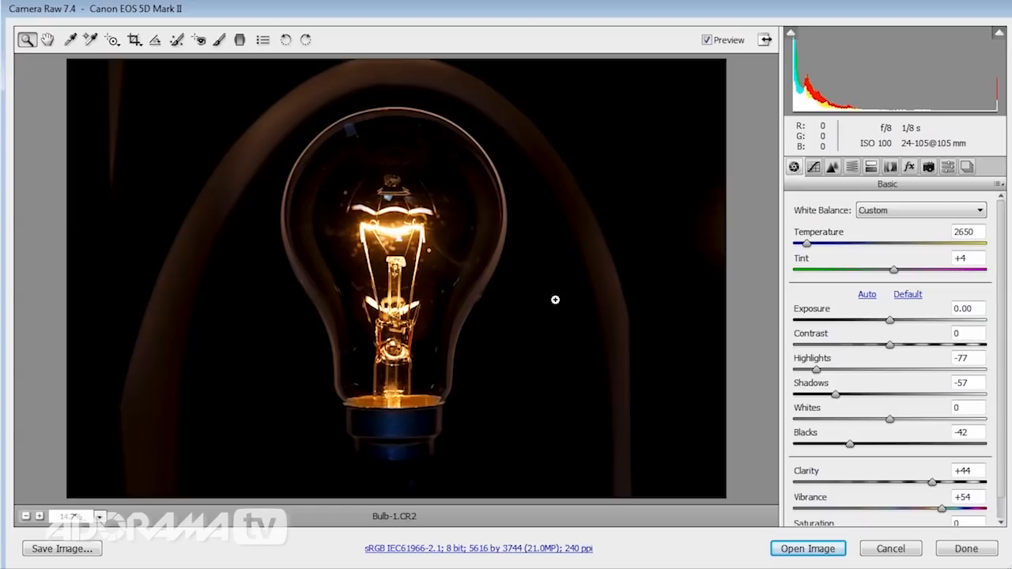
Open the Camera Raw–adjusted bulb photo in Photoshop with Open Image
click(807, 548)
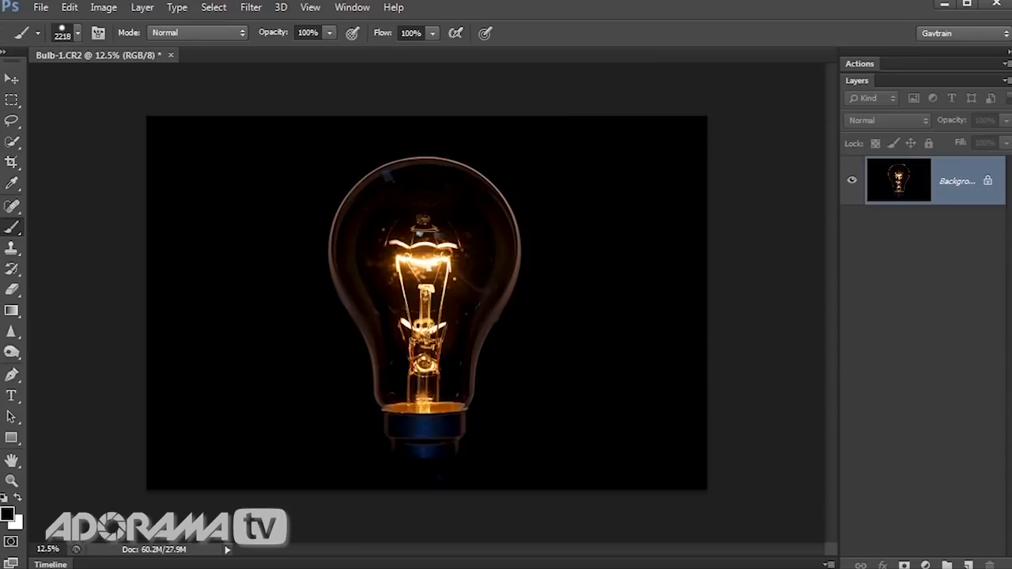
mouse_move(819, 392)
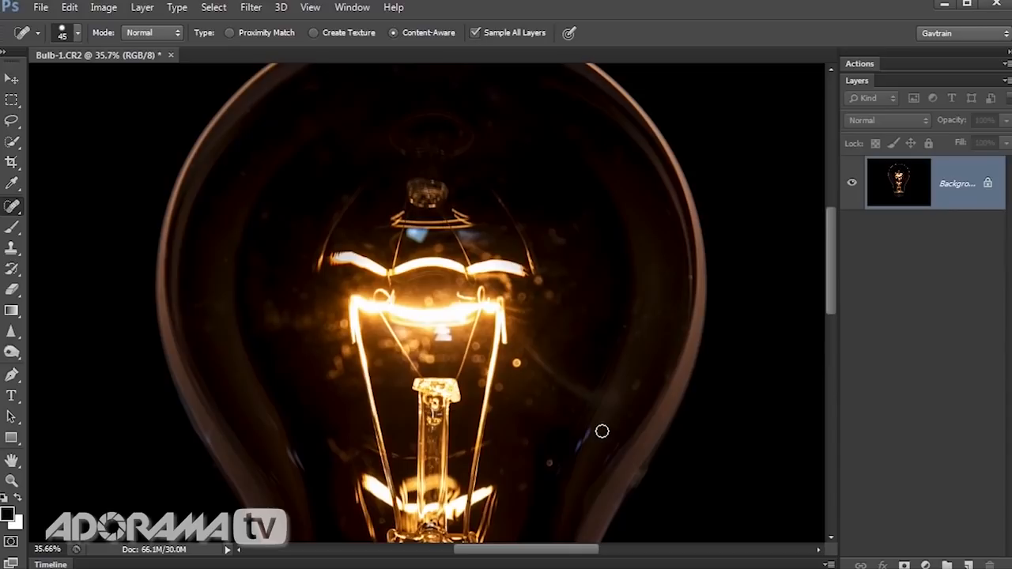
mouse_move(212, 448)
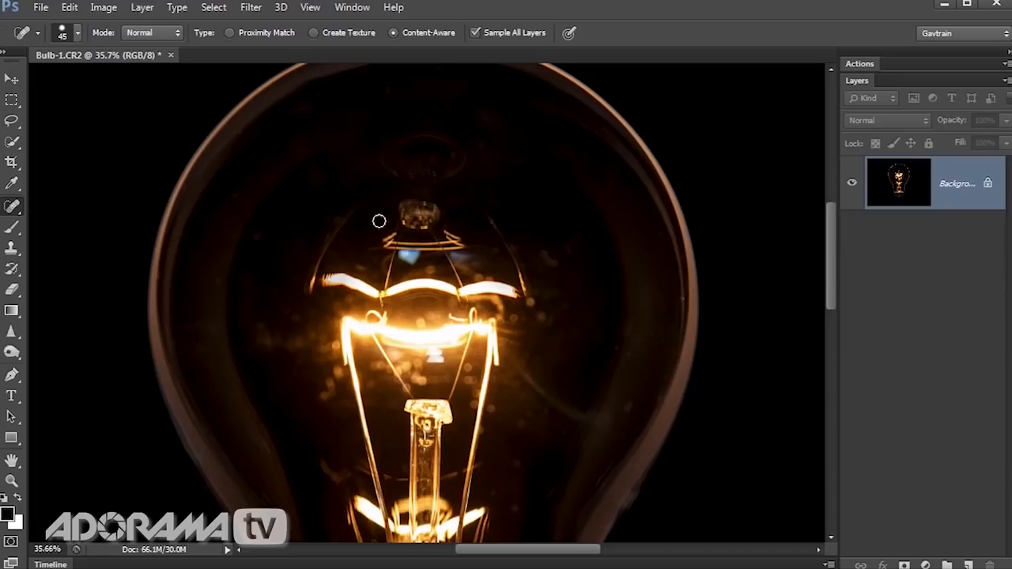
mouse_move(409, 282)
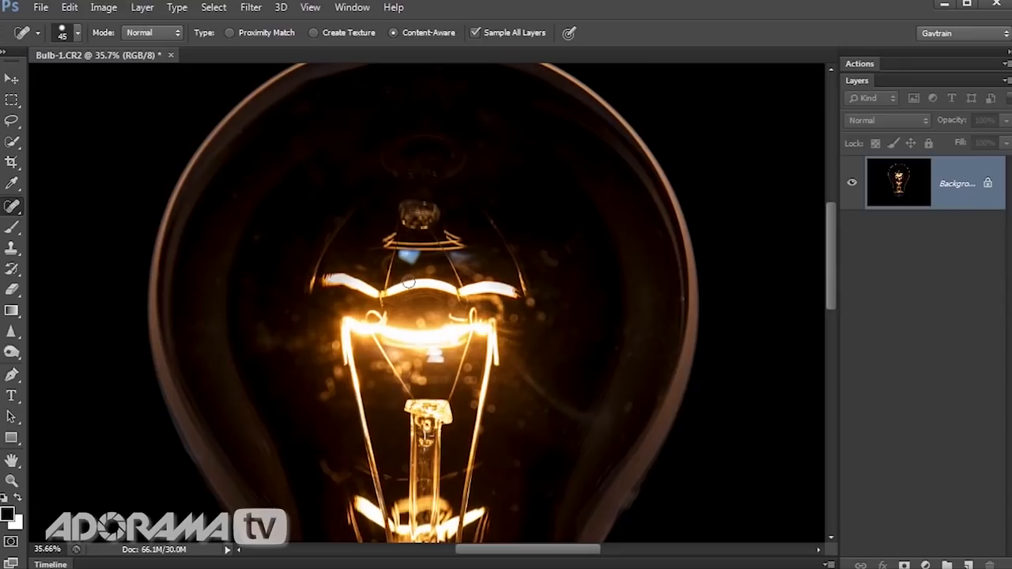
Patch away the support cap and leftover wire fragment above the filament
click(12, 205)
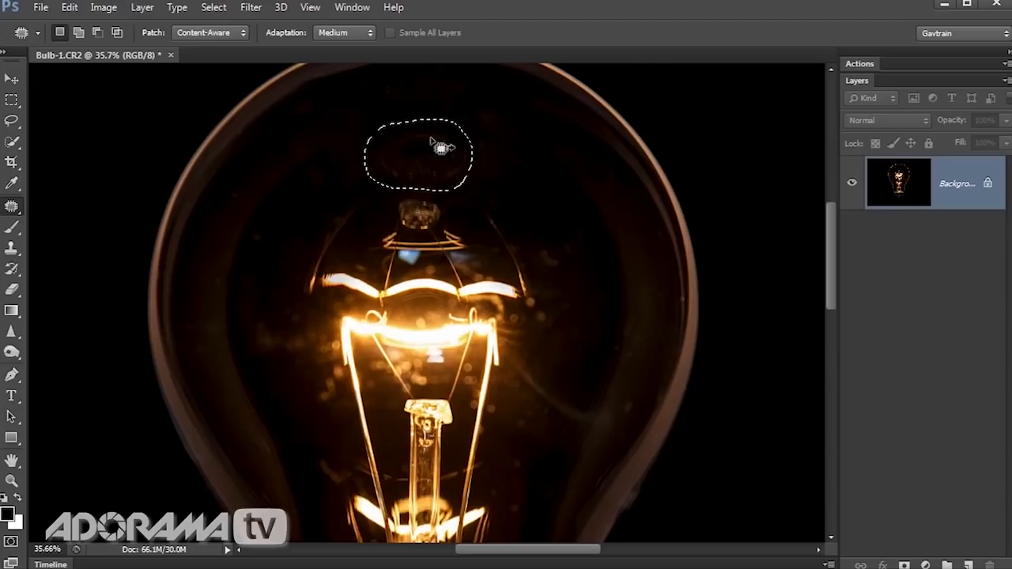
drag(419, 155, 419, 229)
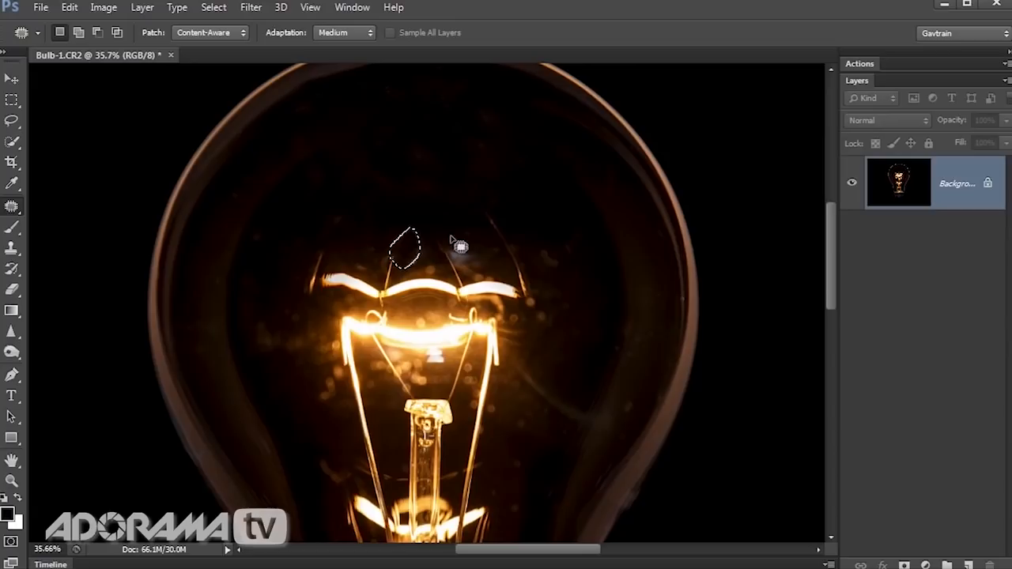
drag(406, 245, 521, 246)
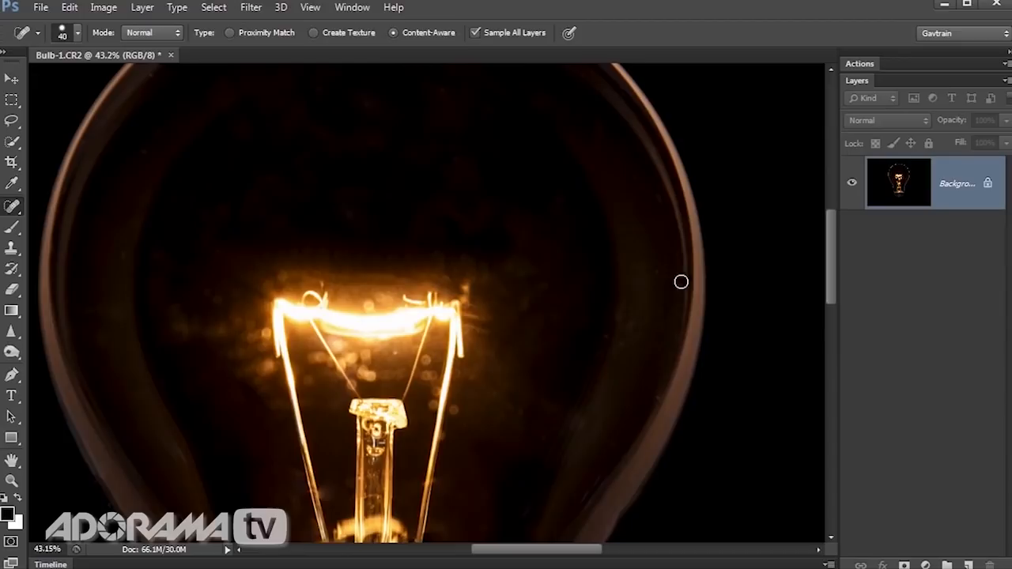
scroll(down, 3)
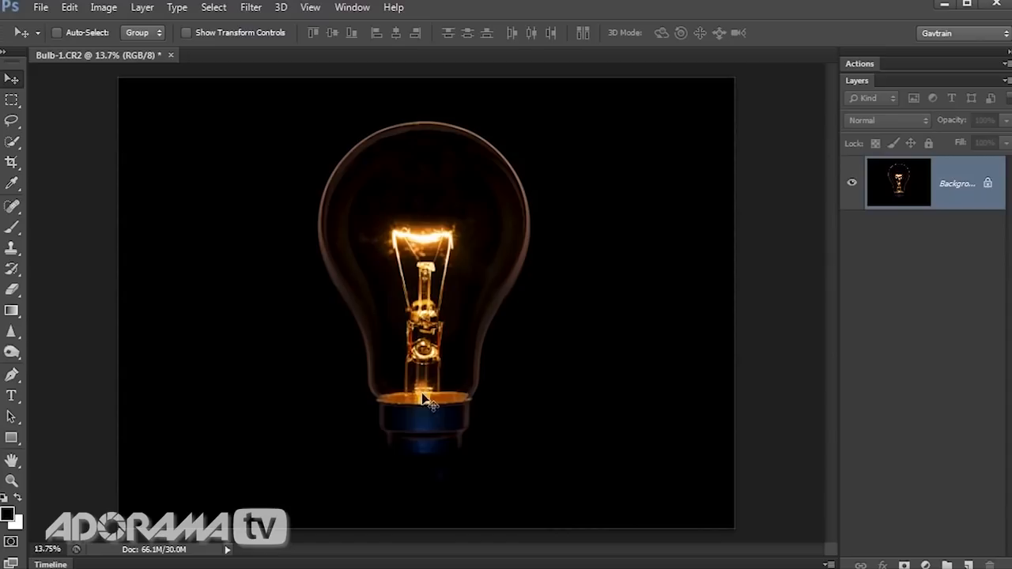
Copy the metal base from Bulb-2, paste it into Bulb-1, and commit its placement
click(40, 7)
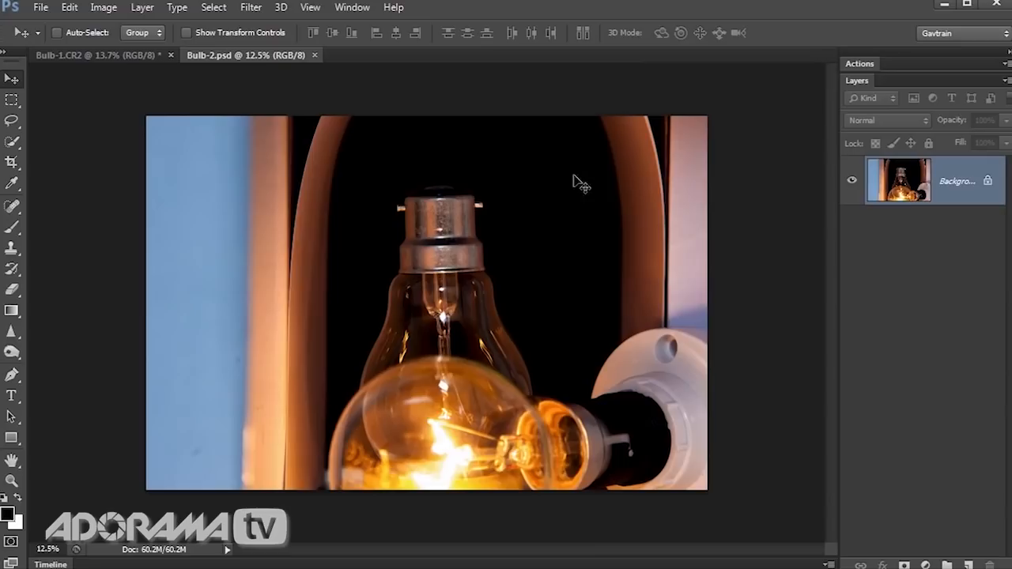
drag(350, 163, 528, 310)
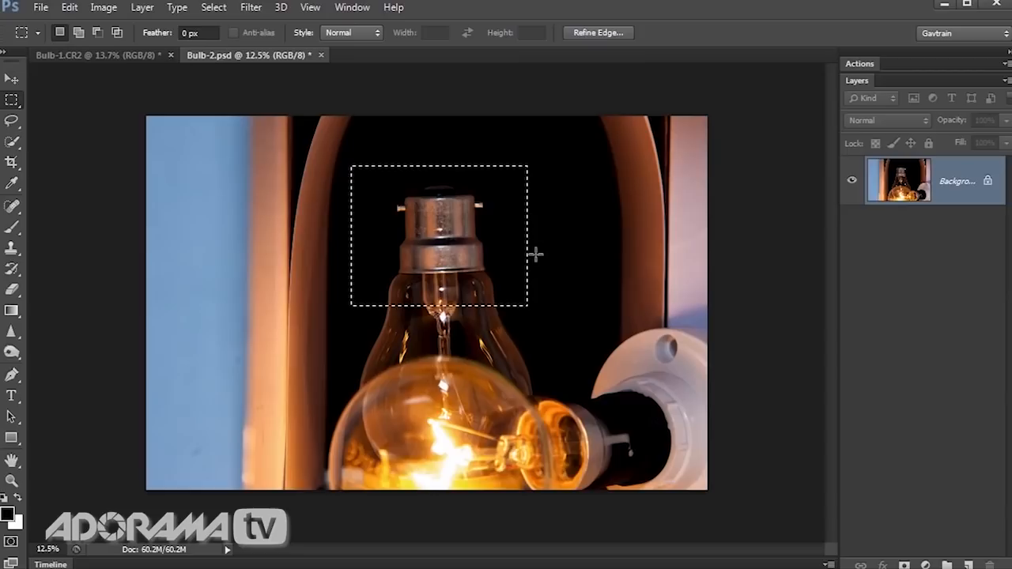
click(95, 54)
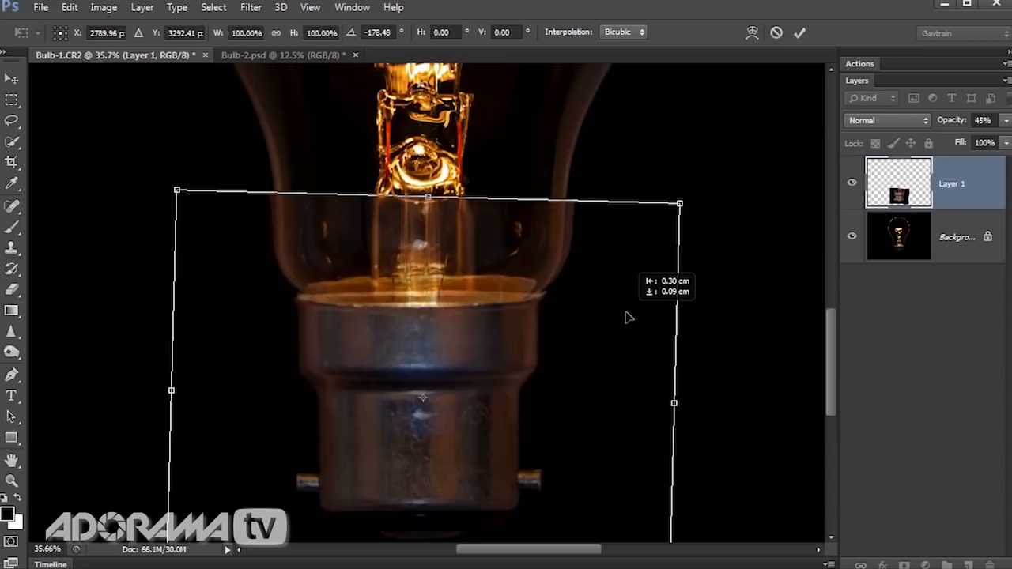
click(799, 32)
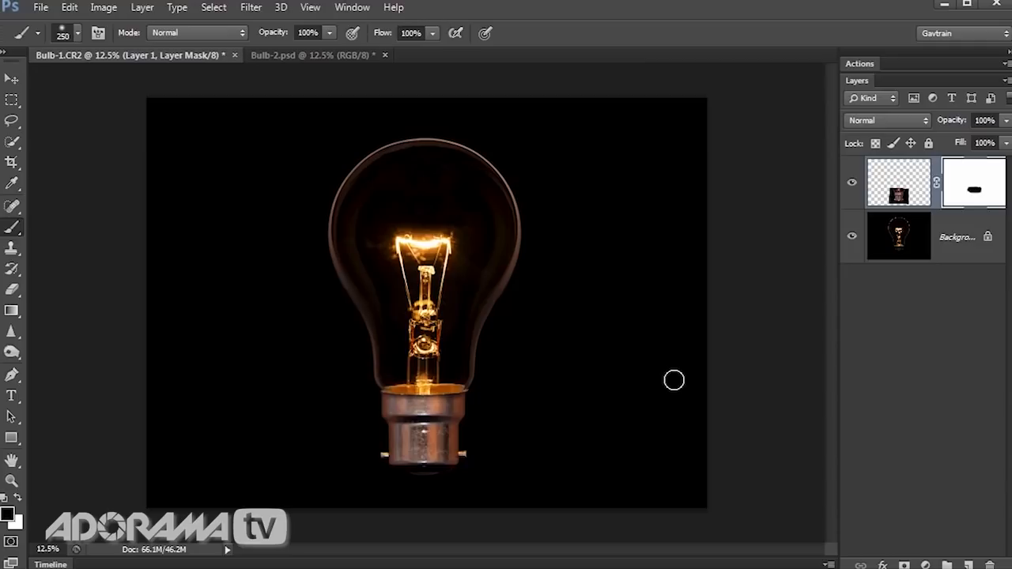
mouse_move(636, 317)
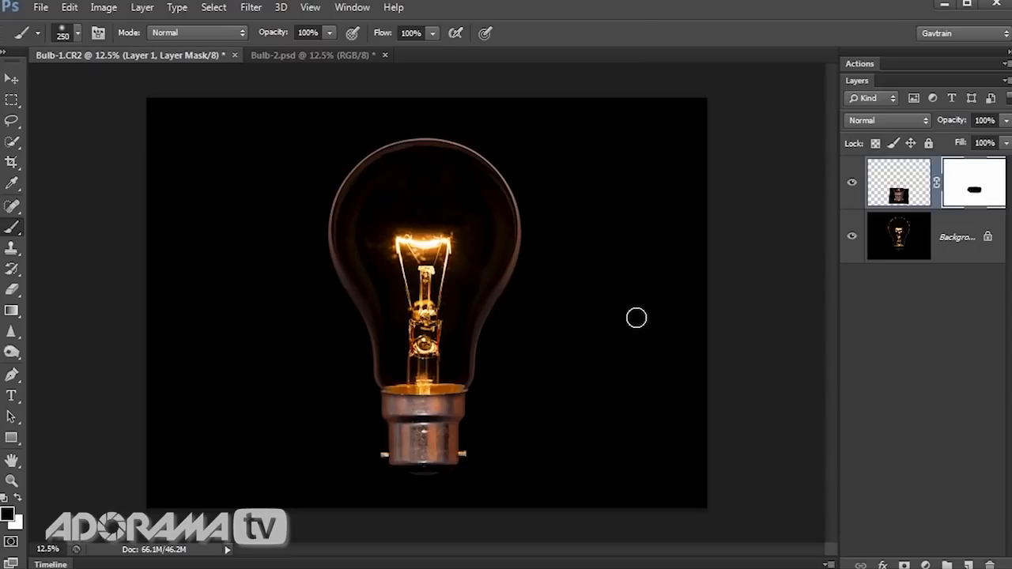
Draw a Ruler line along the sideways bulb's lower edge, measuring a 1.2° tilt
click(141, 7)
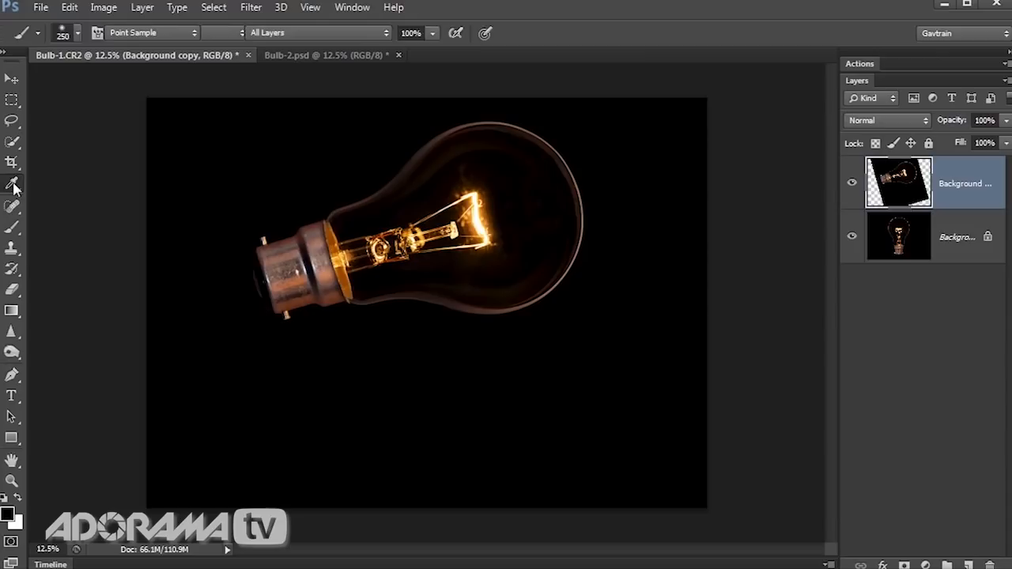
drag(286, 320, 513, 320)
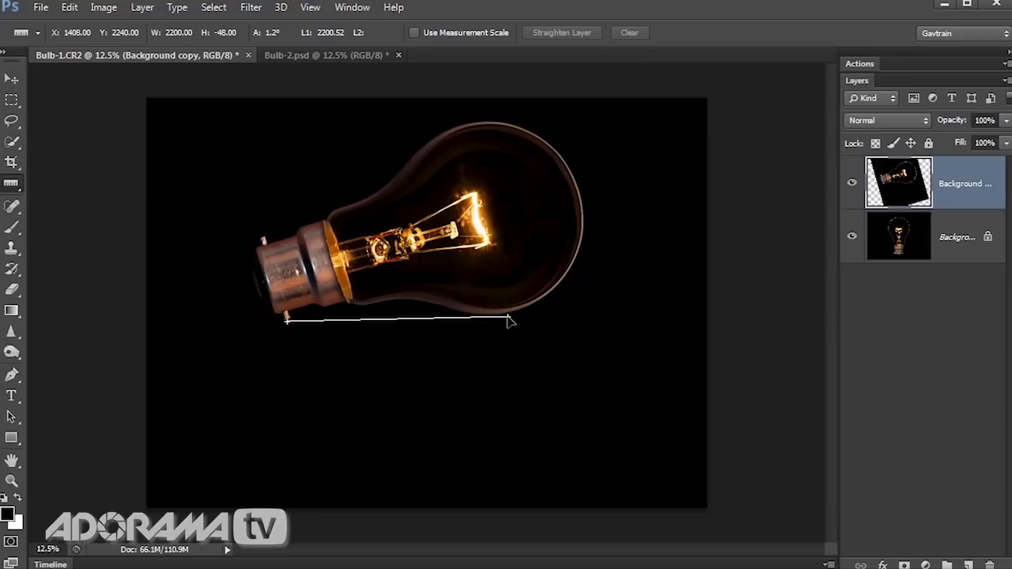
click(561, 33)
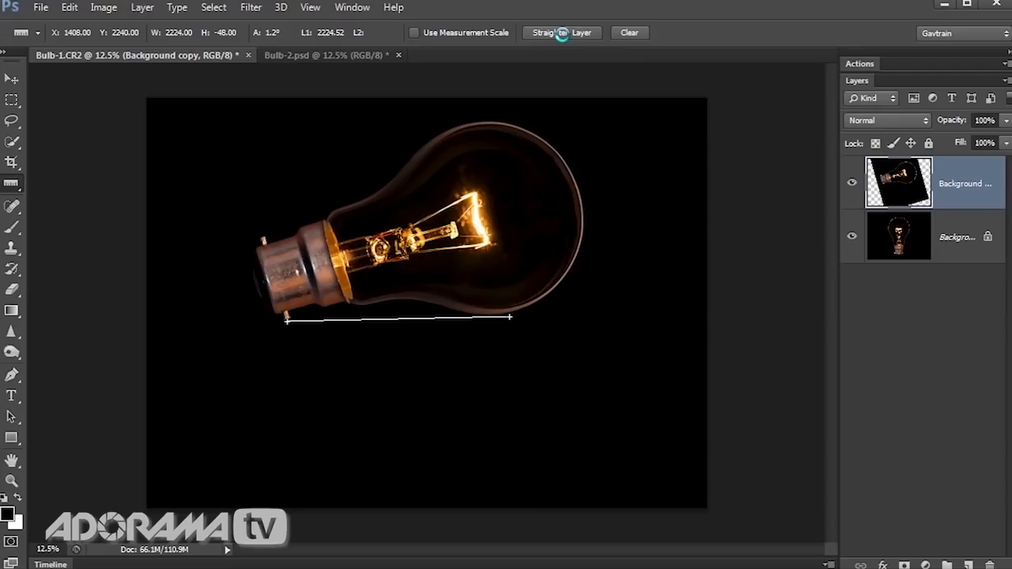
Straighten the bulb, duplicate it, move the flipped copy below, and blend it in Screen
click(142, 7)
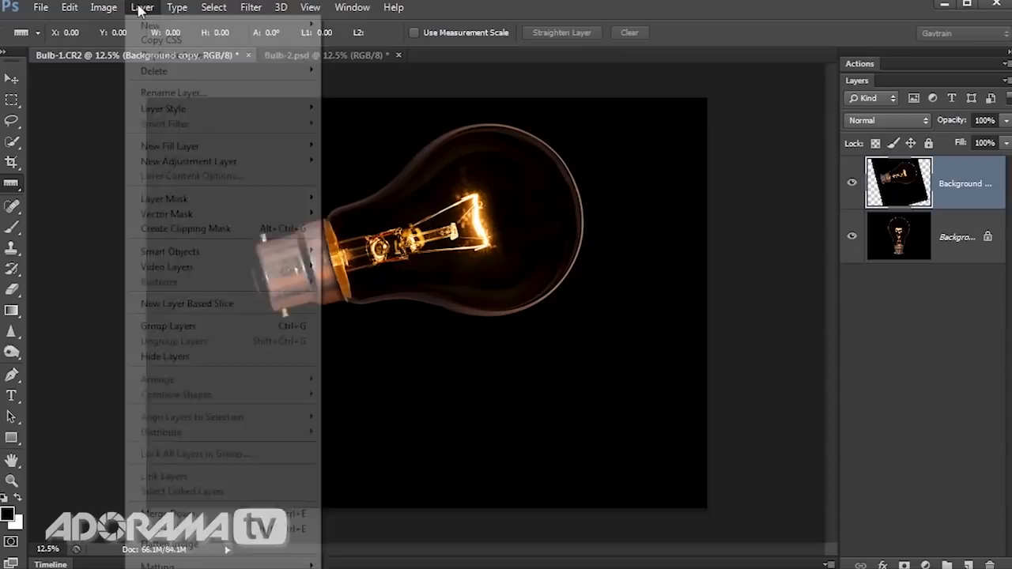
click(69, 7)
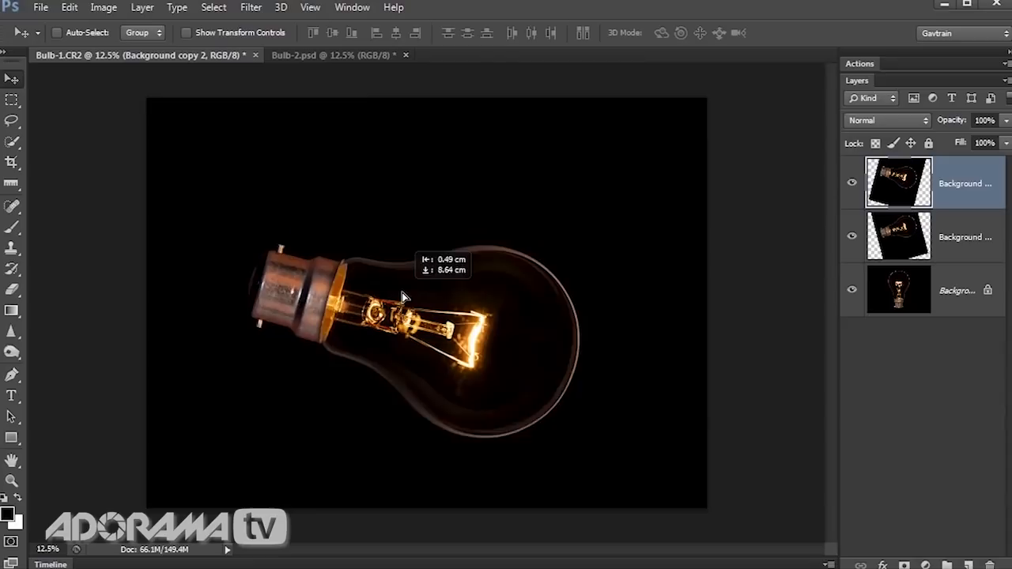
click(885, 120)
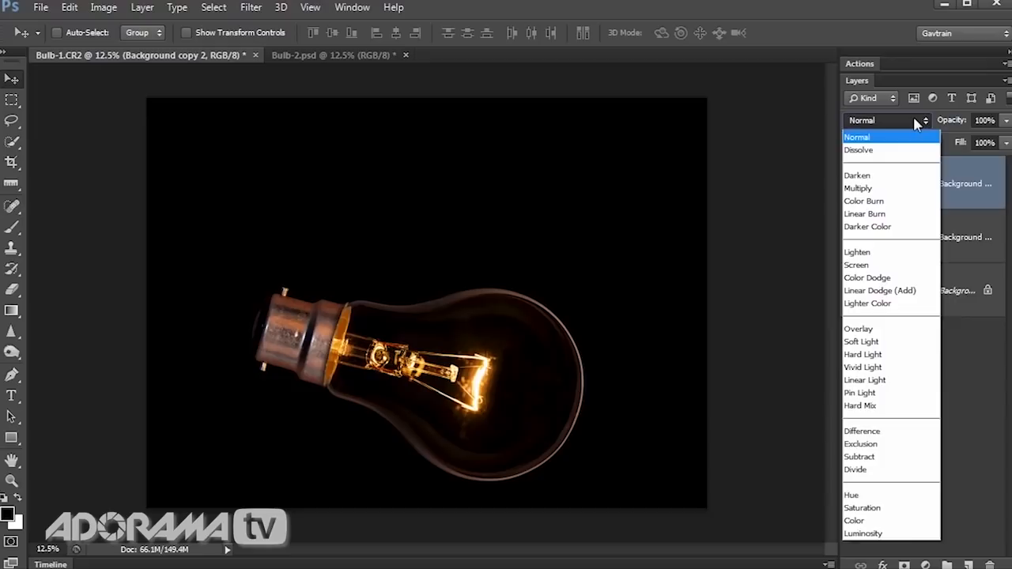
click(857, 265)
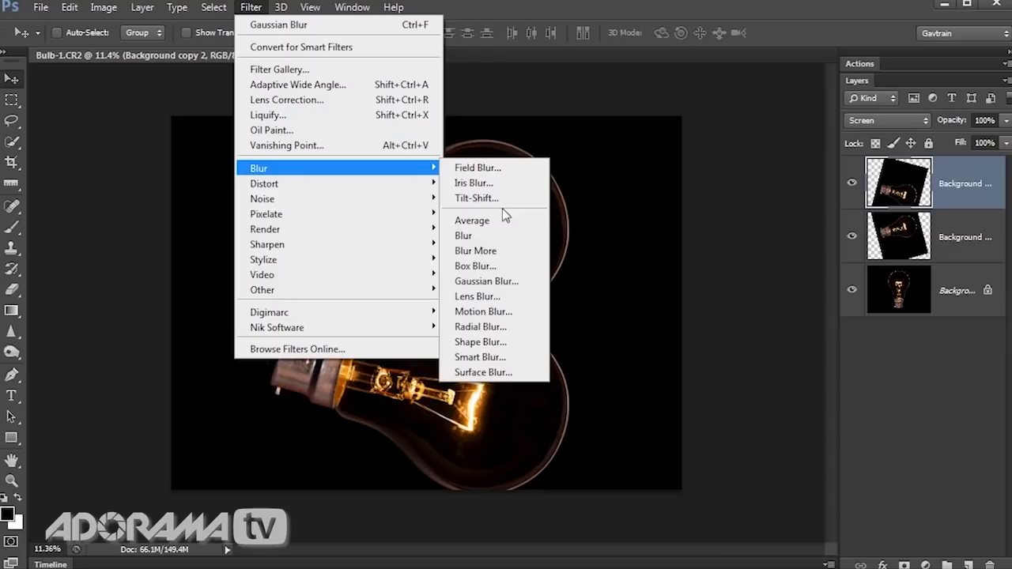
Gaussian-blur the reflection, mask out its bottom, and set opacity to about 51%
click(486, 281)
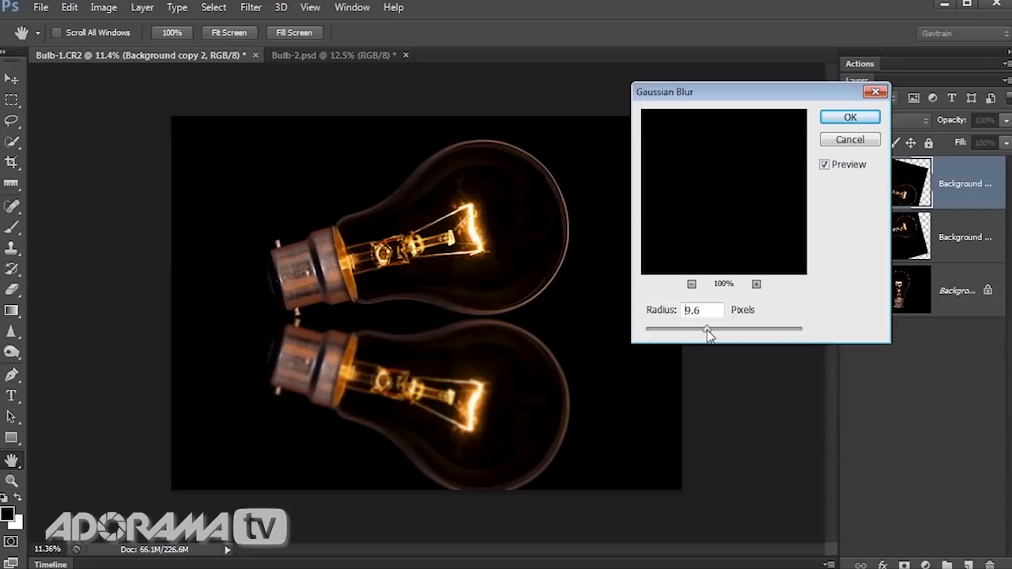
click(850, 117)
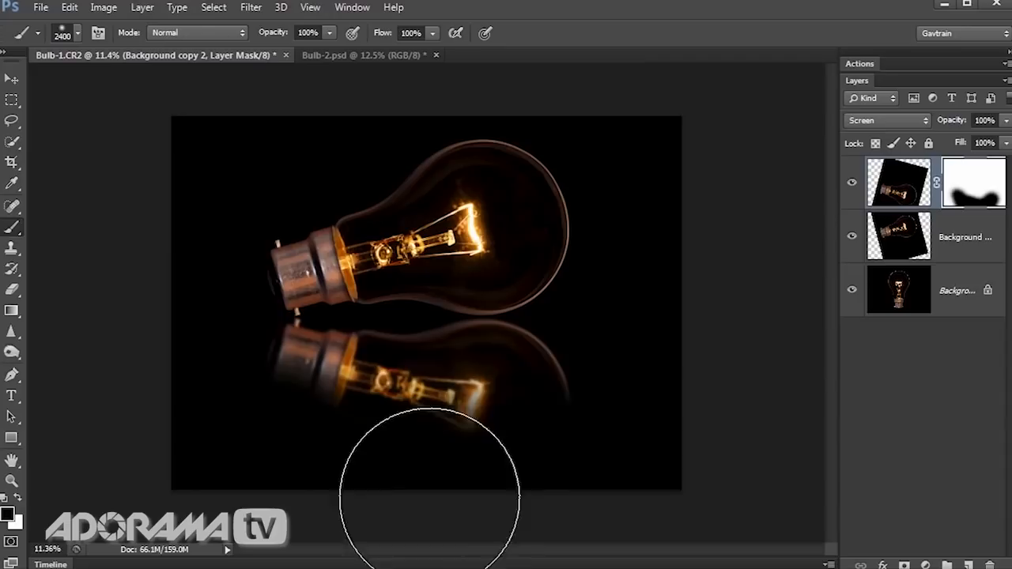
click(426, 490)
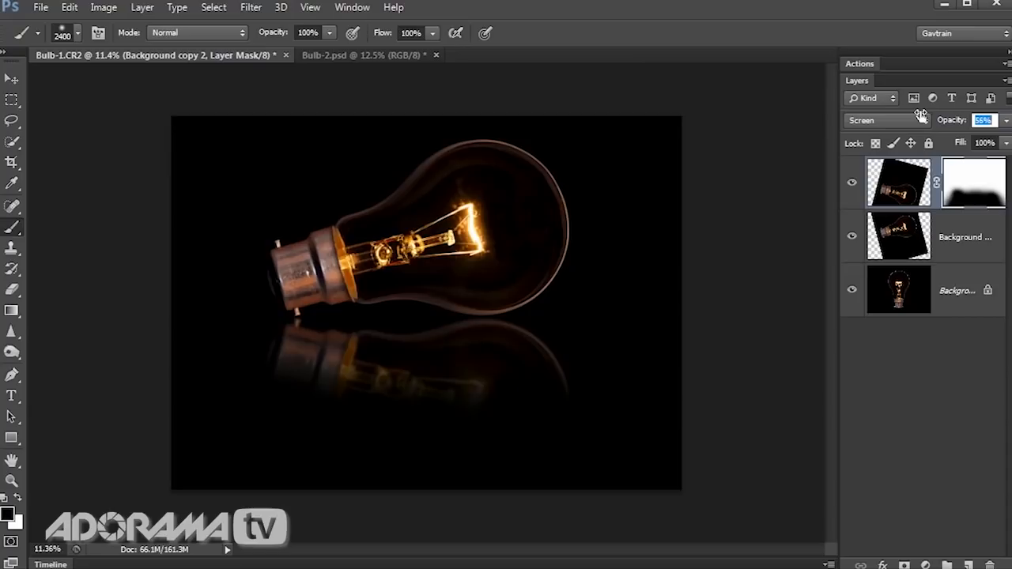
click(898, 236)
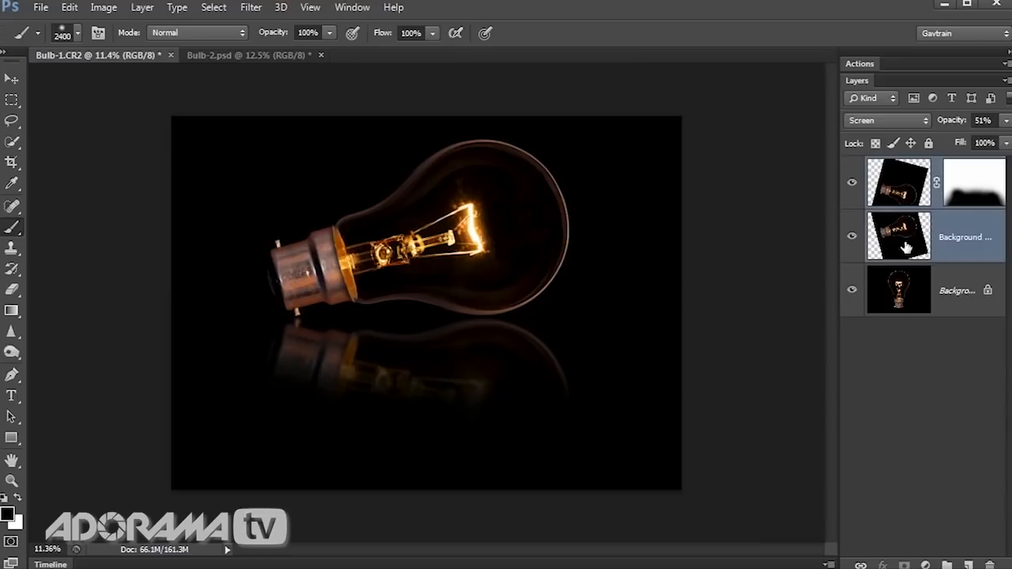
click(898, 290)
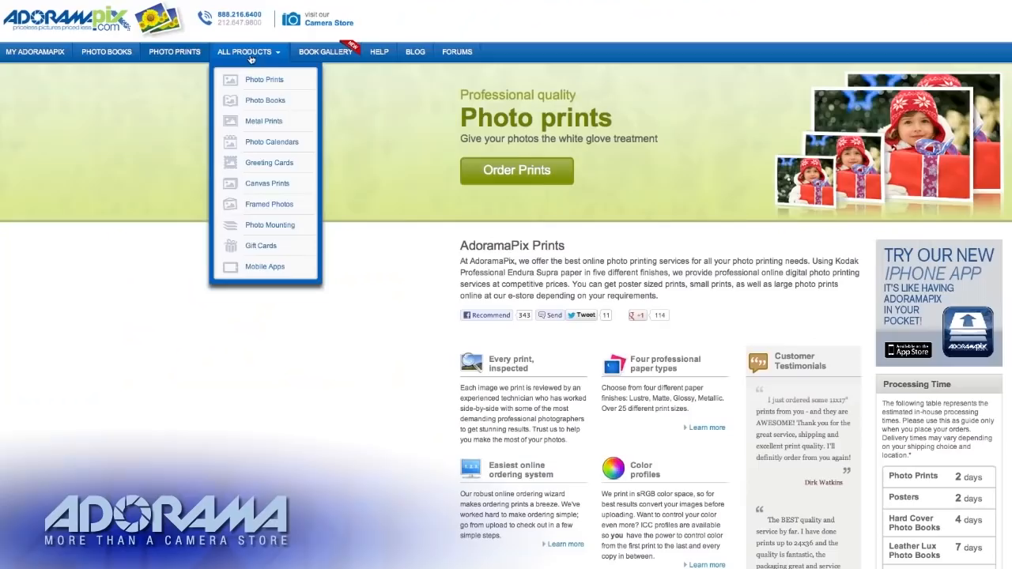
Choose Canvas Prints from the AdoramaPix All Products menu
click(266, 183)
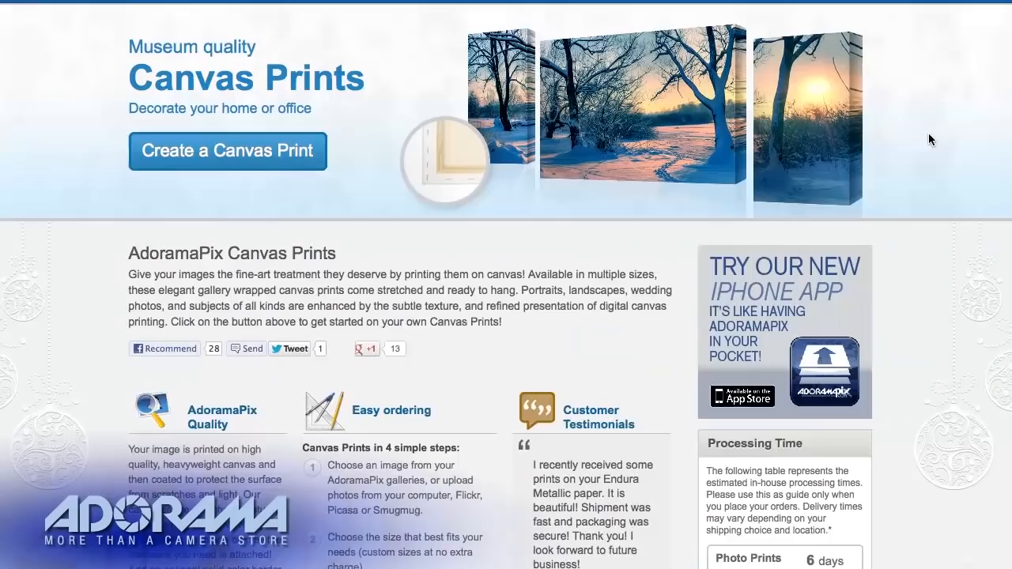